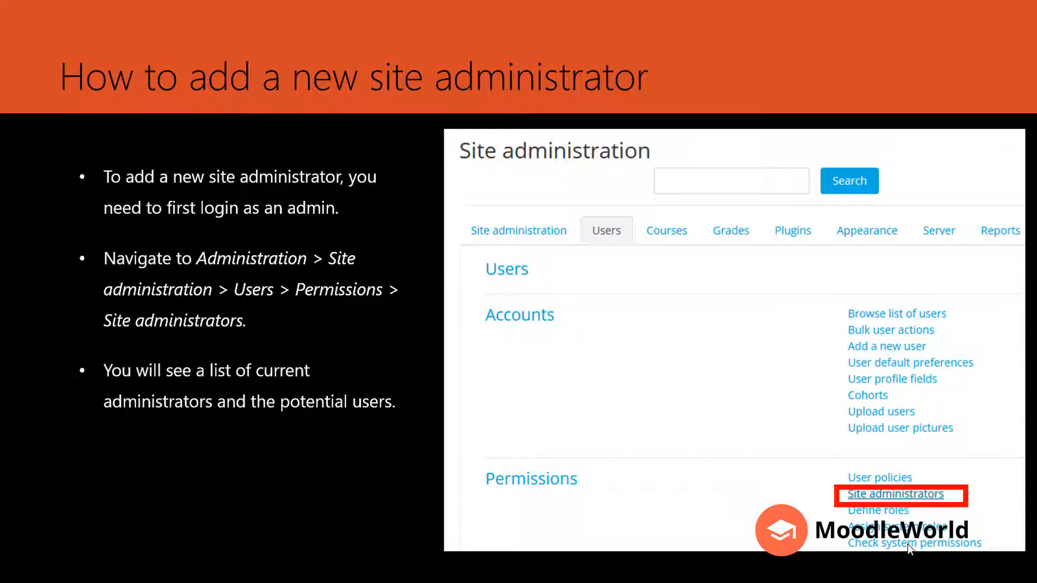
Step: Present the site-administrator slide, then bring up the Moodle 3.4 front page in Firefox
left_click(895, 495)
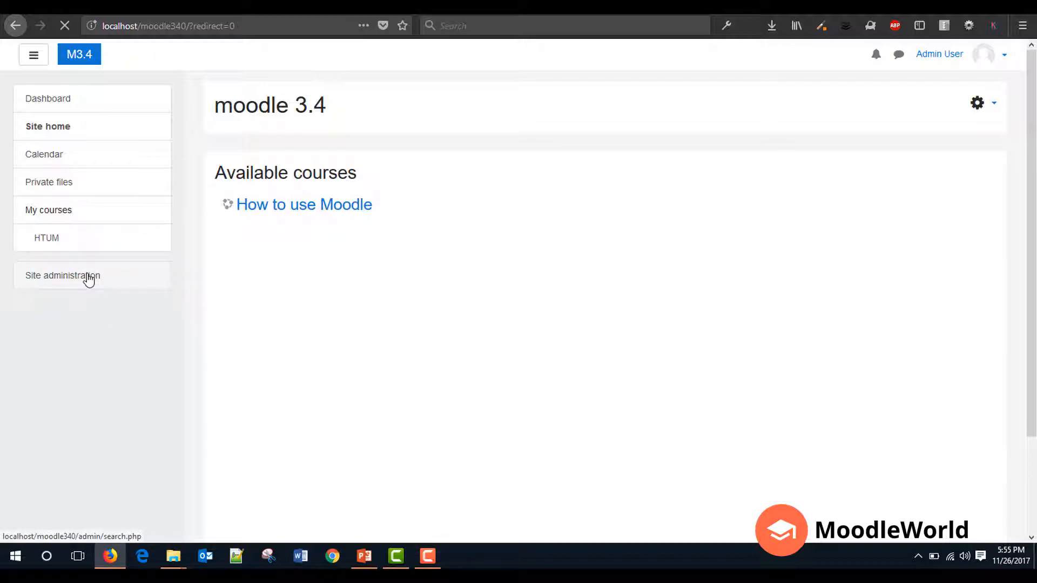
Step: Go to Site administration > Users > Permissions > Site administrators
left_click(62, 275)
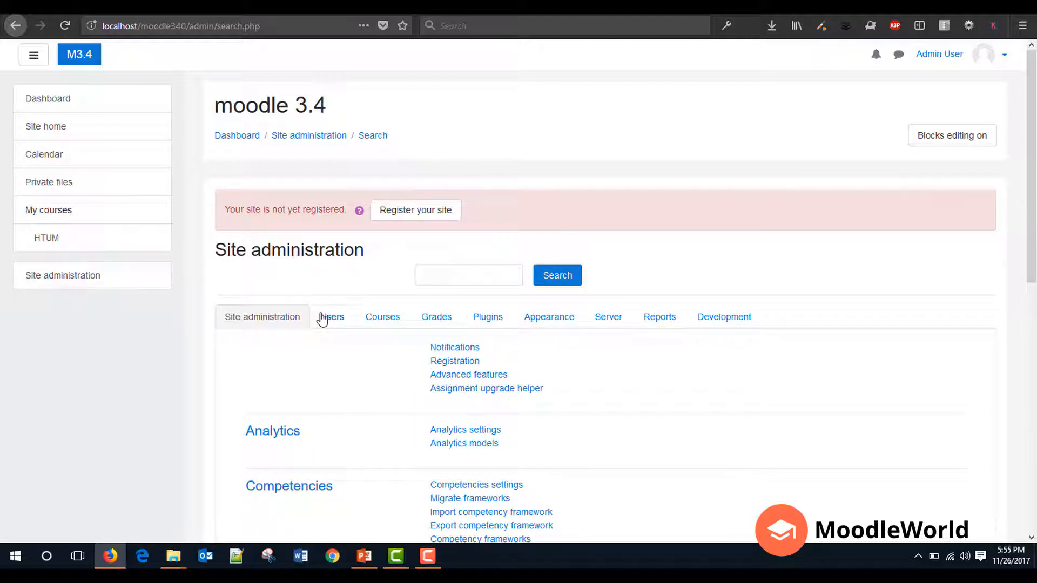
left_click(332, 317)
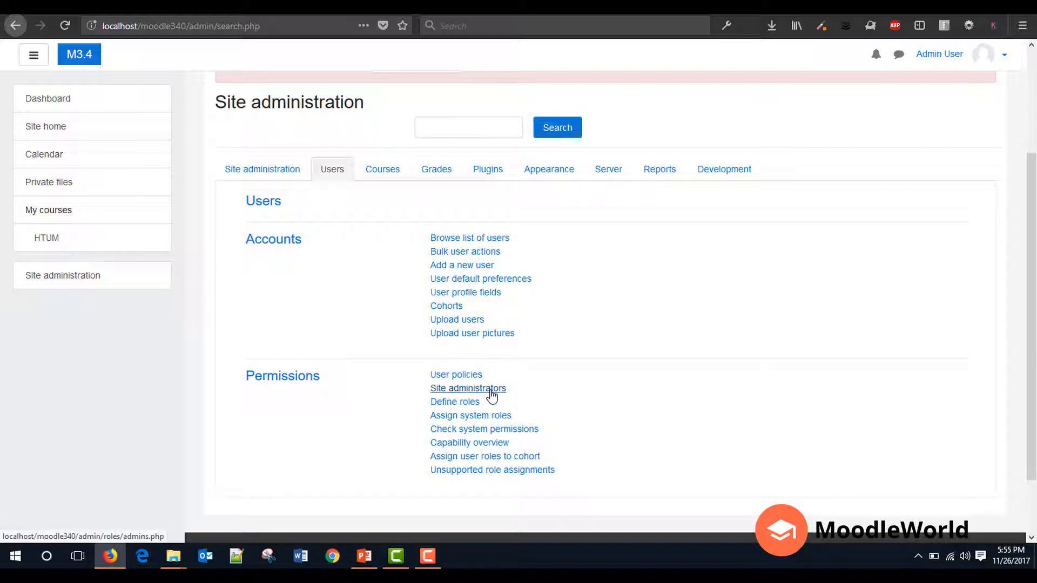
left_click(468, 388)
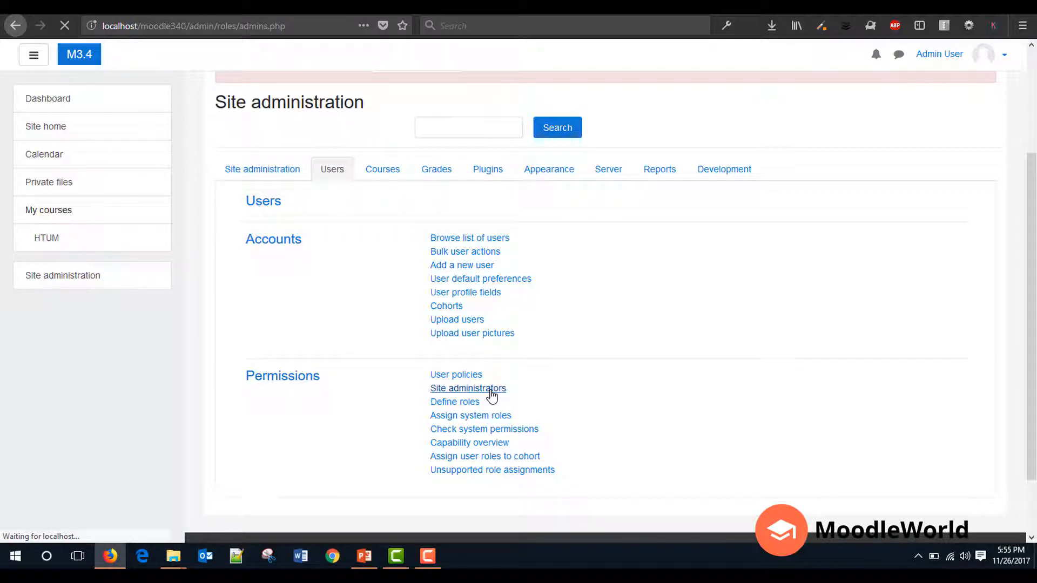
Step: Select test admin under Potential users and press Add
left_click(467, 388)
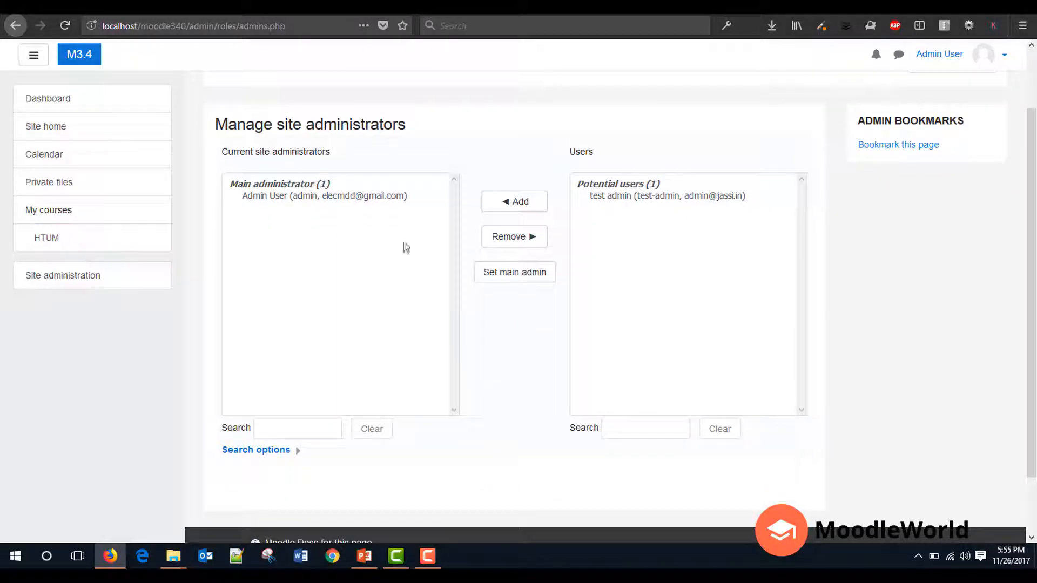
mouse_move(268, 207)
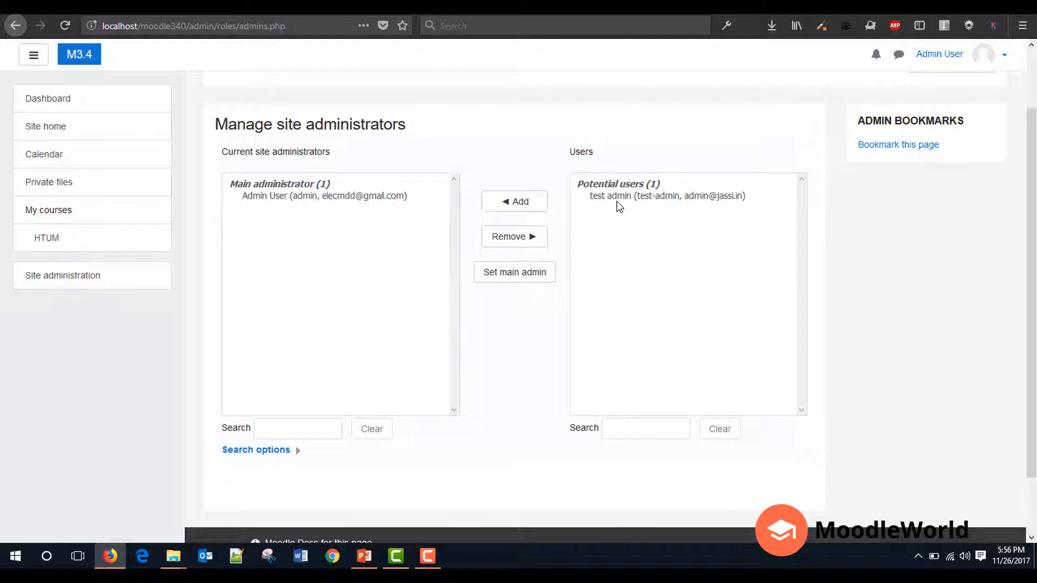
mouse_move(667, 206)
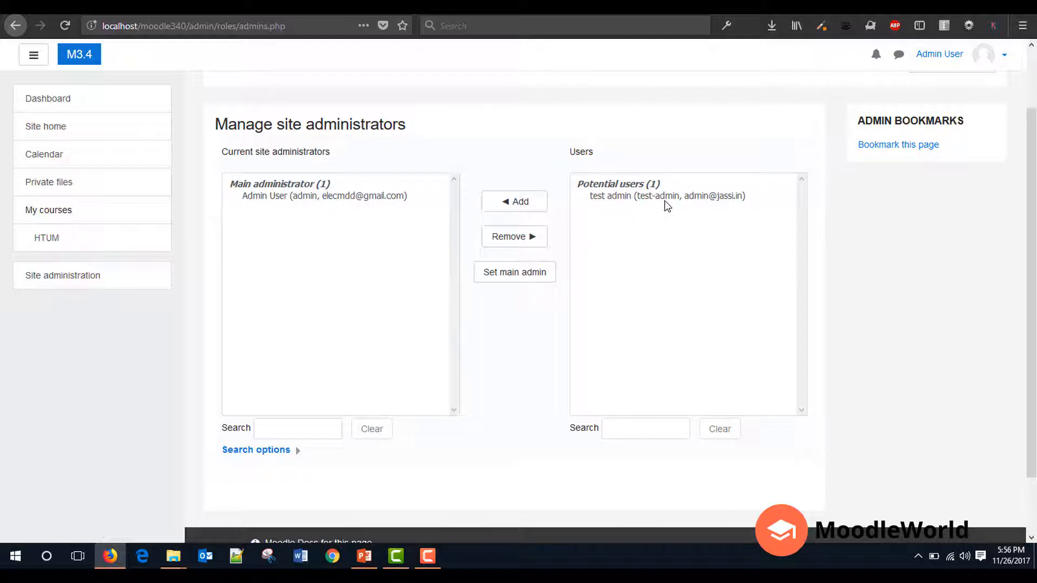
mouse_move(654, 200)
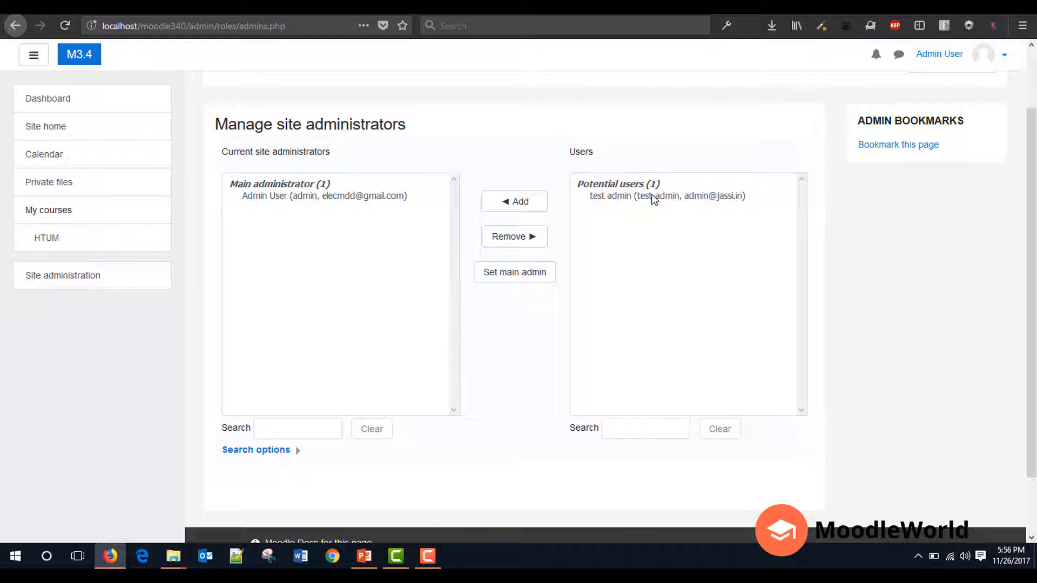
mouse_move(296, 210)
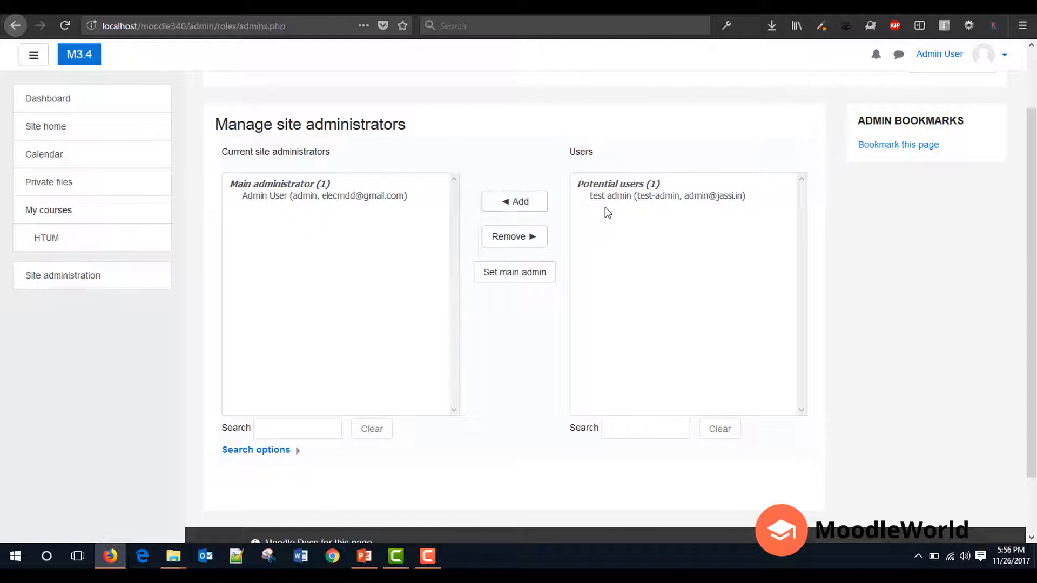
left_click(666, 195)
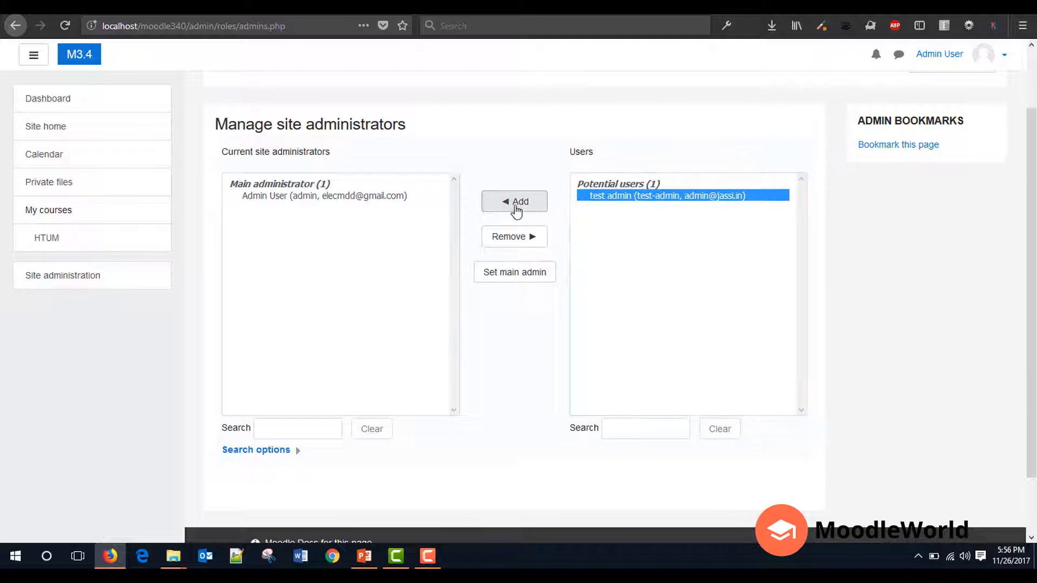
left_click(514, 201)
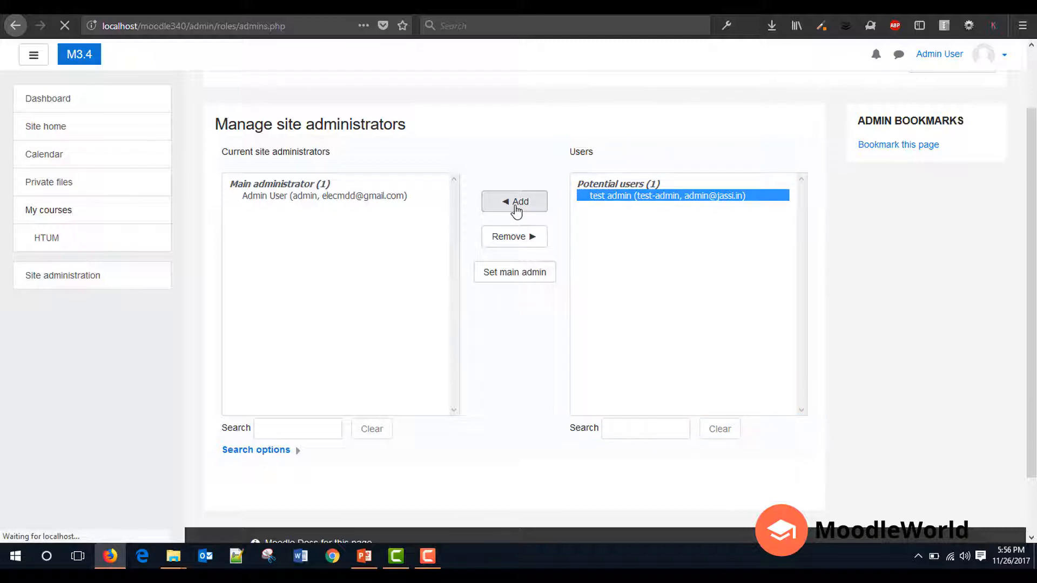
left_click(515, 201)
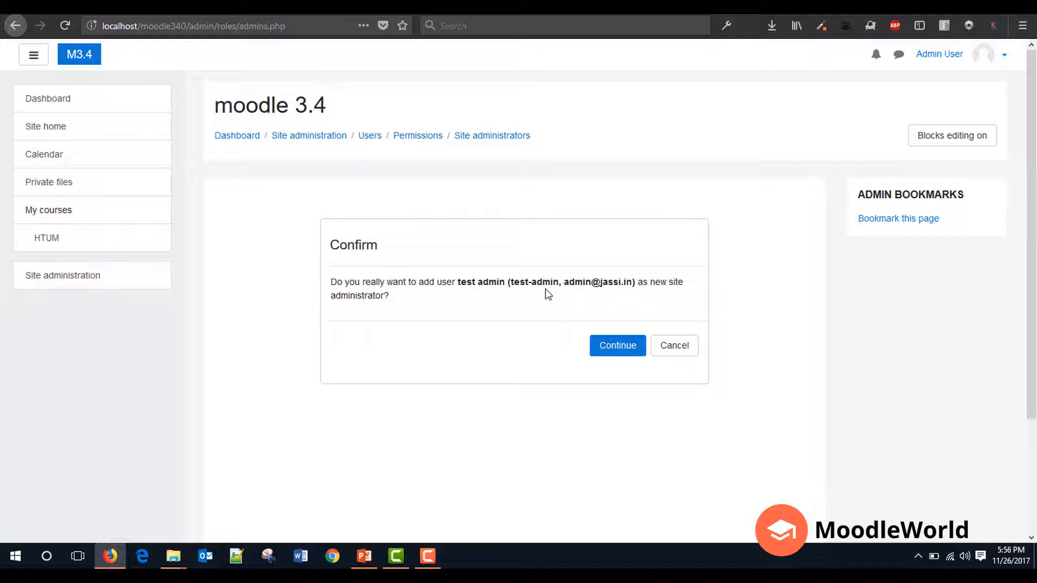
Step: Confirm adding test admin as site administrator with Continue
left_click(616, 345)
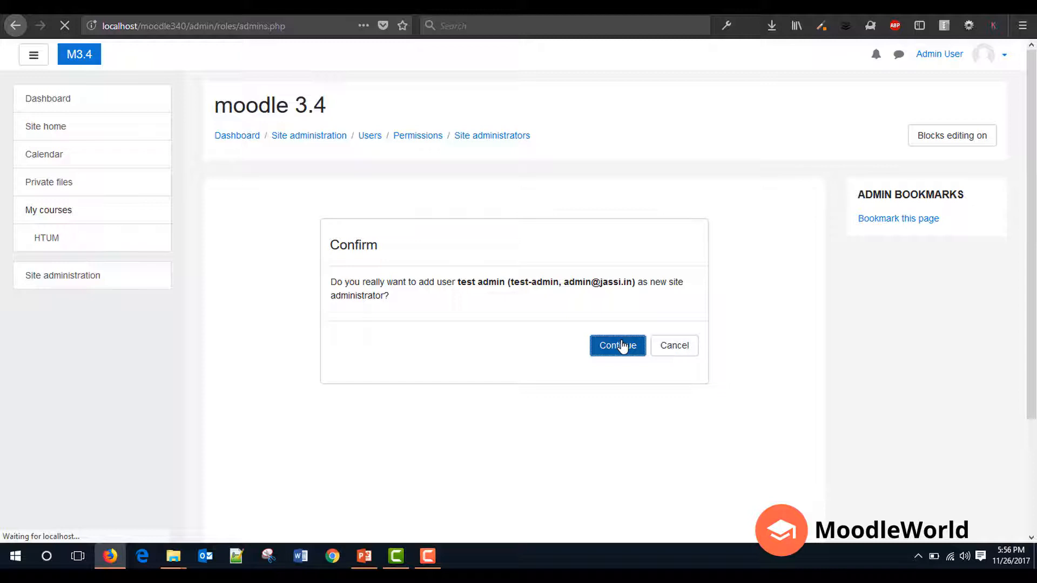
left_click(617, 346)
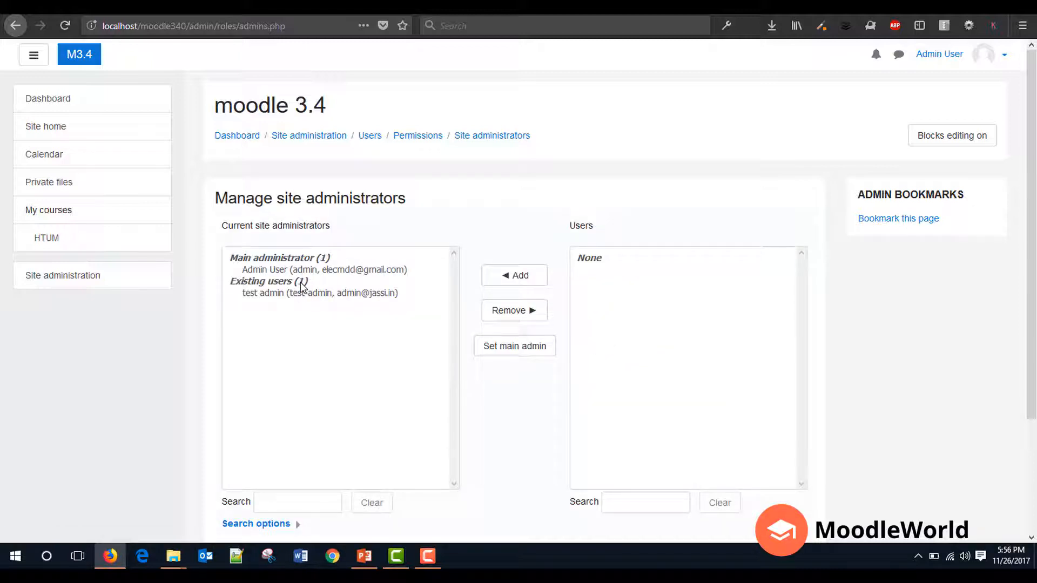
Step: Select test admin among current site administrators and set as main admin
scroll("down", 3)
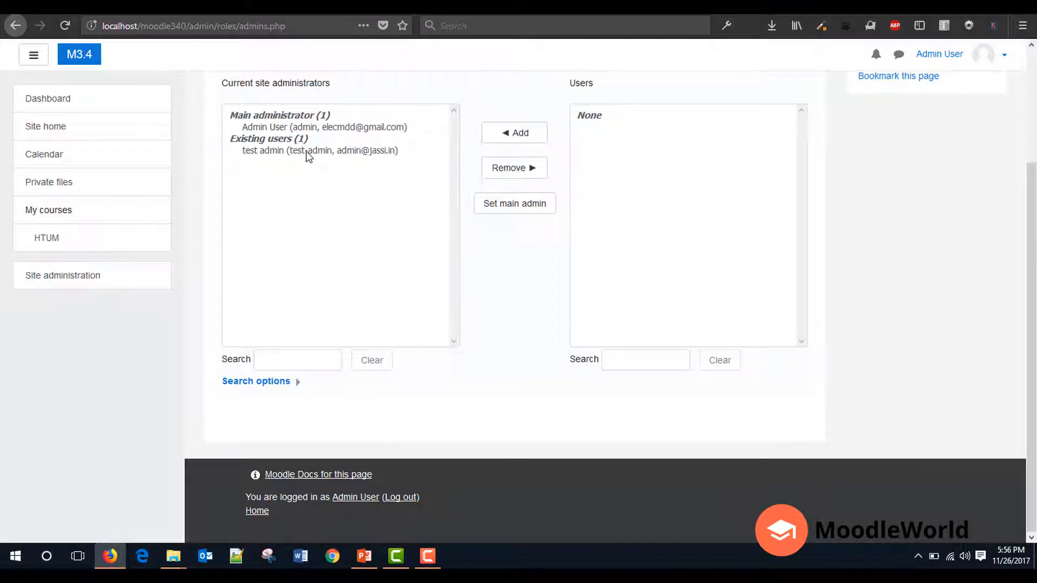
left_click(319, 150)
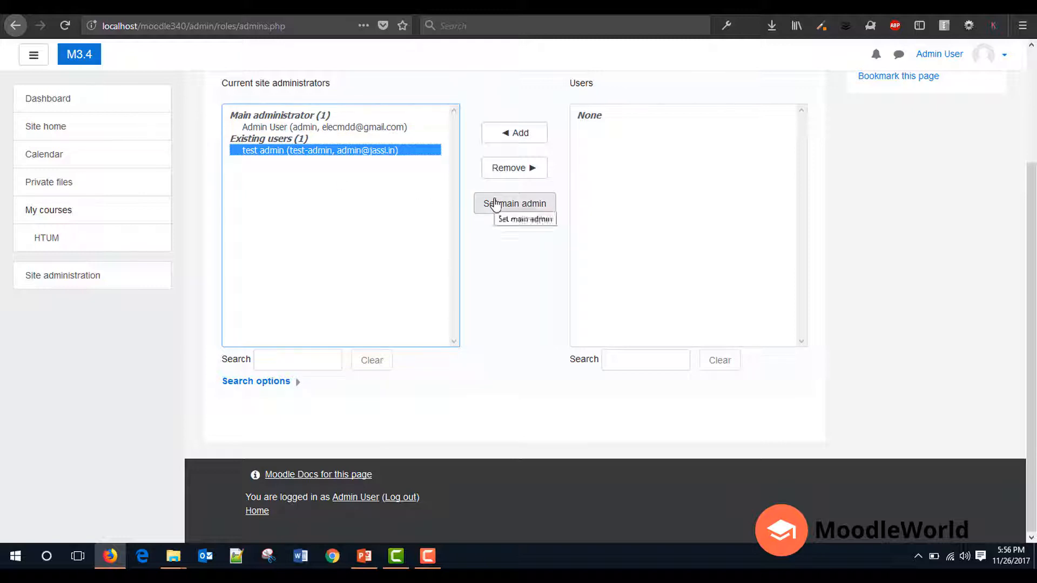
left_click(513, 203)
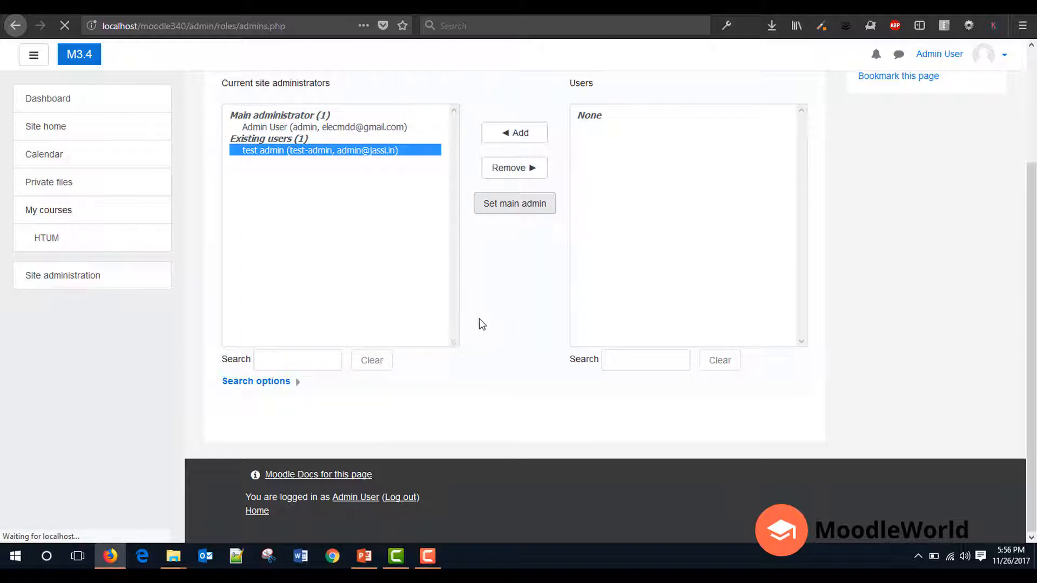
left_click(513, 203)
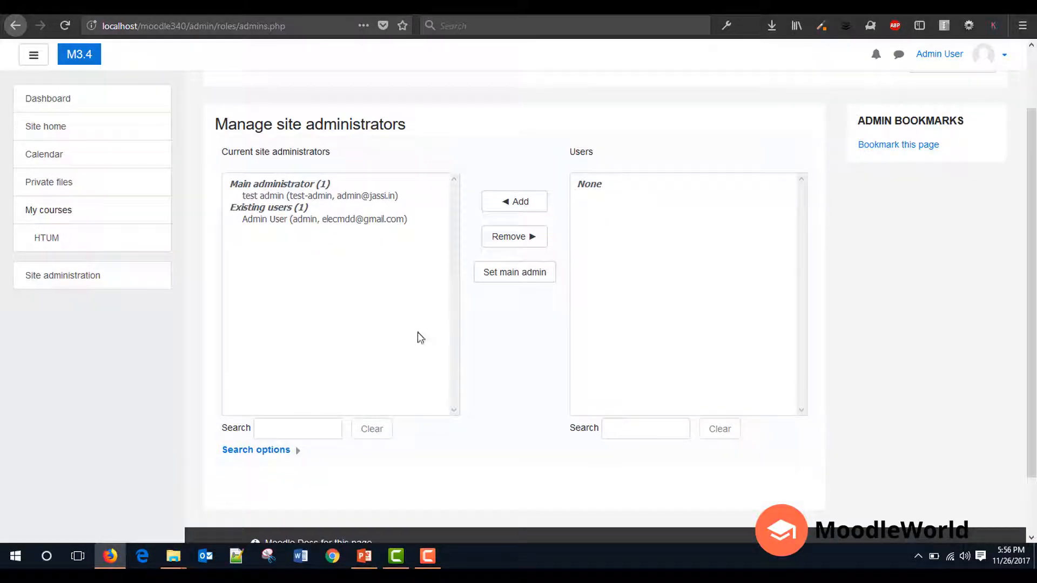
Step: Focus the Users search box and expand the Search options panel
left_click(645, 428)
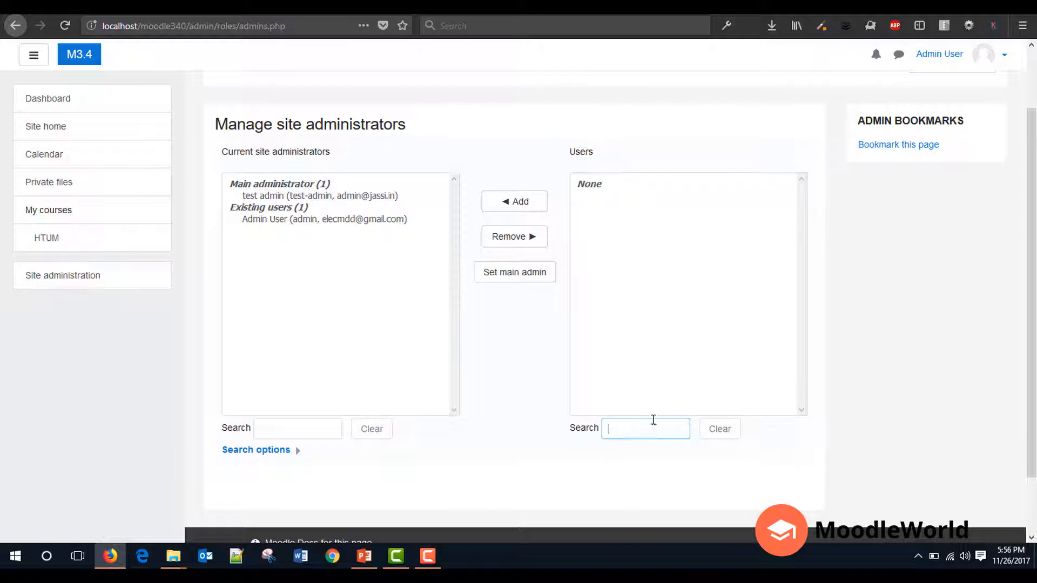
scroll("down", 3)
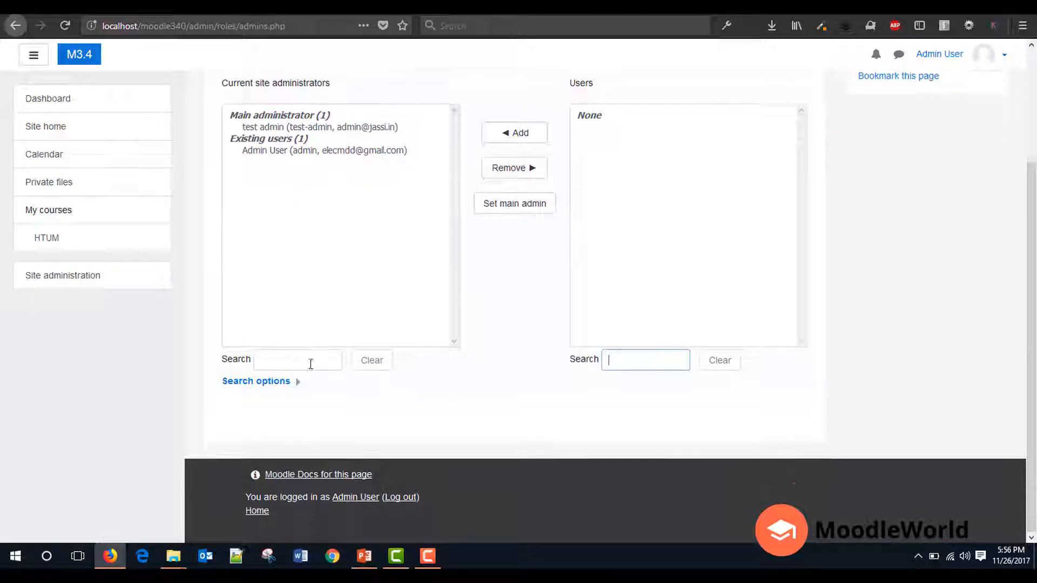
left_click(256, 381)
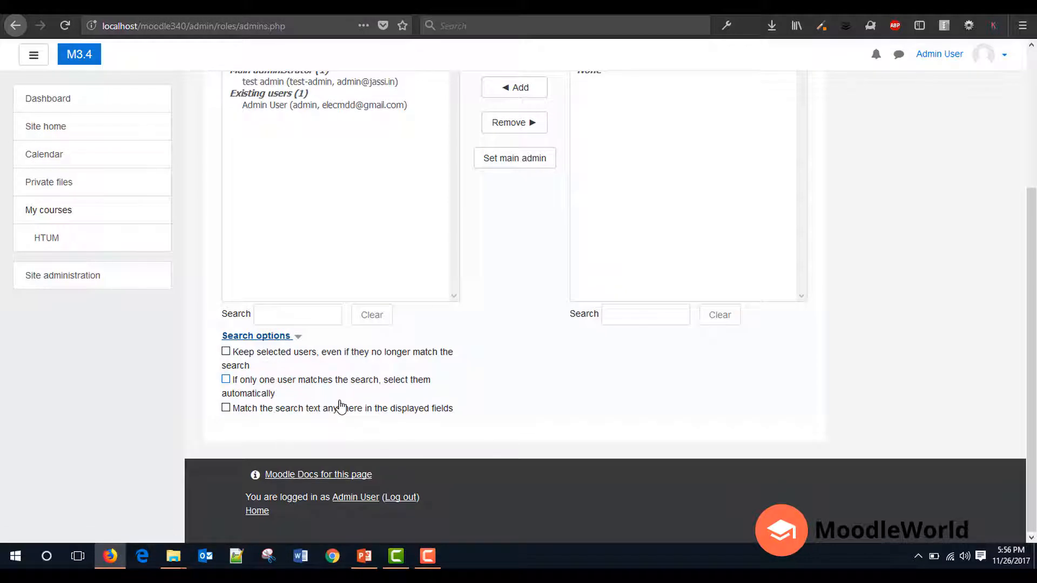
scroll("up", 3)
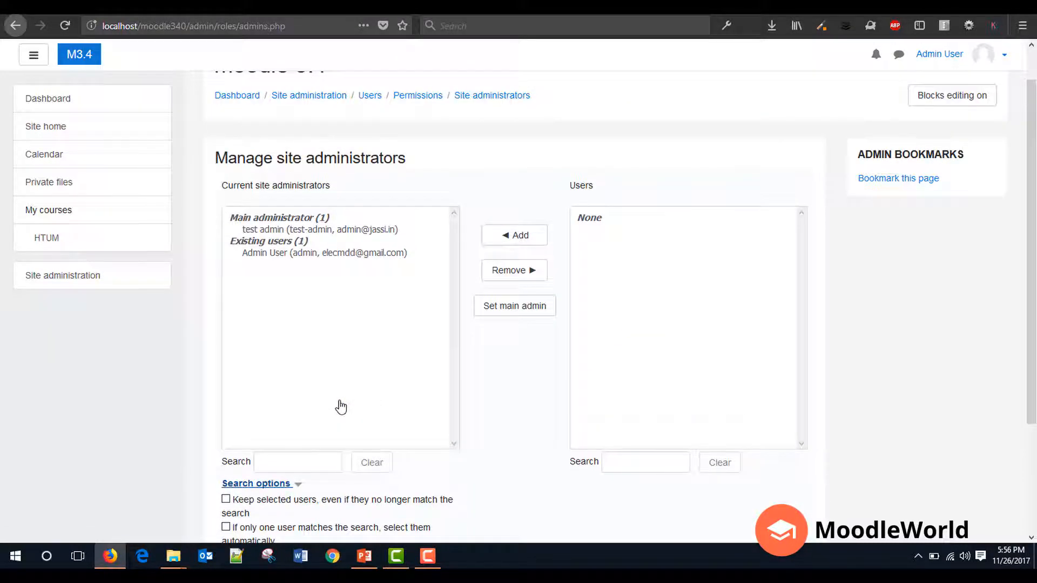